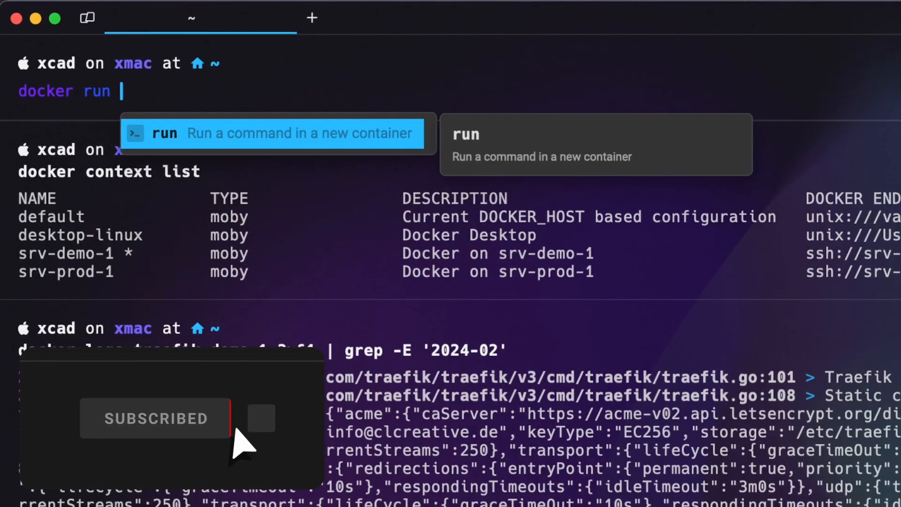
text(--rm --name netshoot -it nicolaka/netshoot /bin/bash)
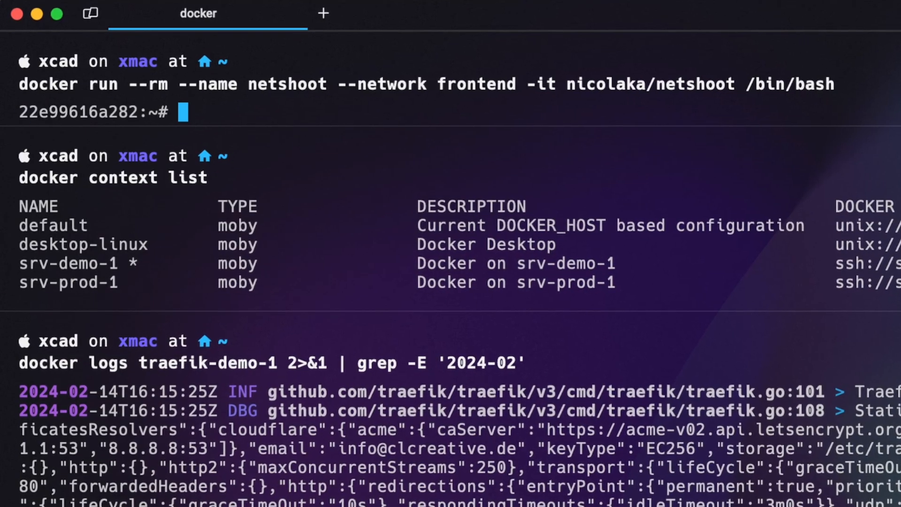
text(ping 8.8.)
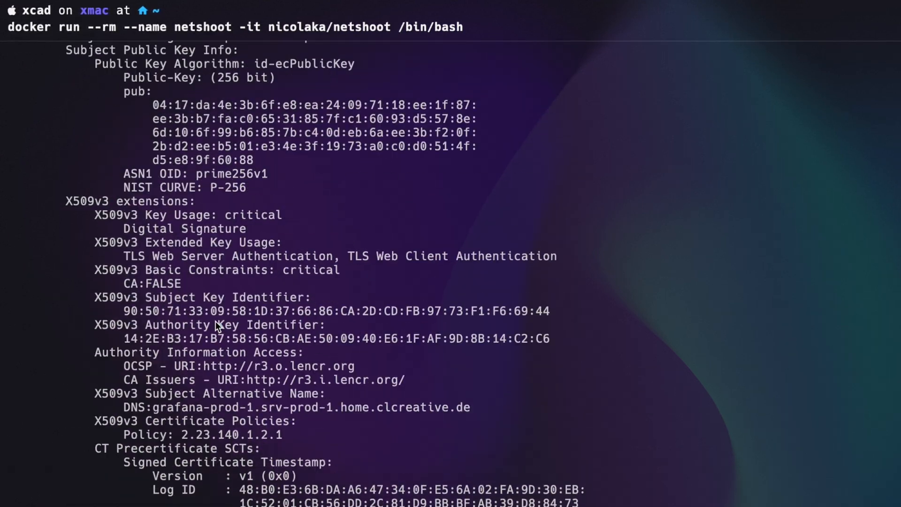
scroll(down, 3)
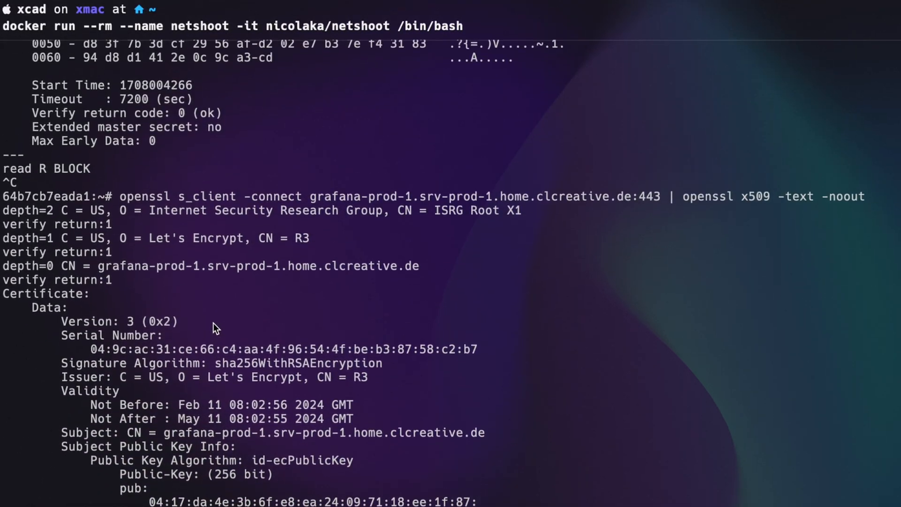